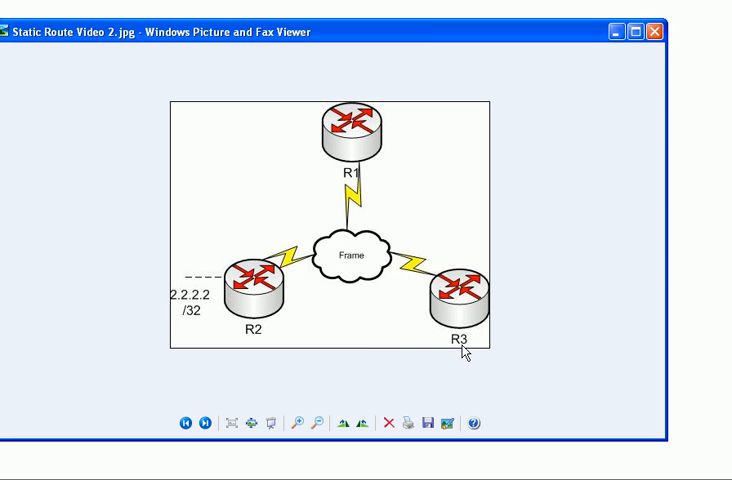
mouse_move(210, 325)
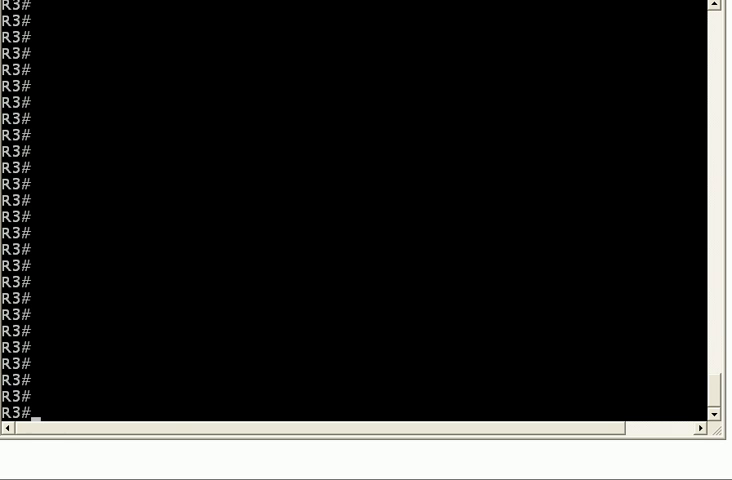
From R3, ping 172.12.123.1 and 172.12.123.2 across the Frame network.
text(ping 172.12.123.1)
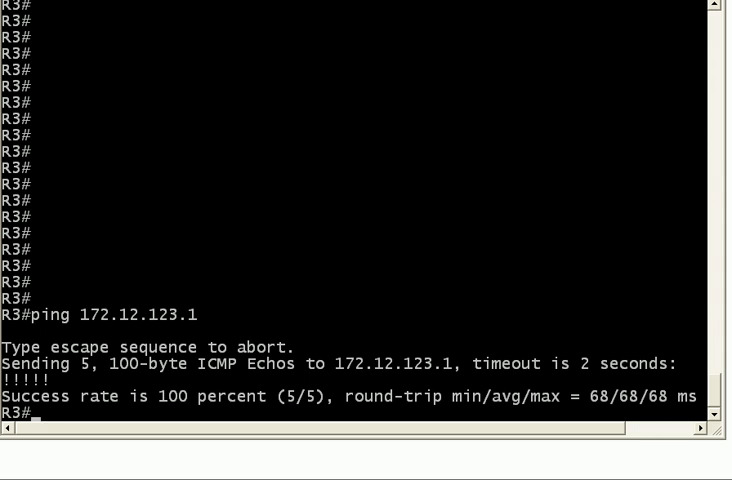
text(ping 172.12.123.2)
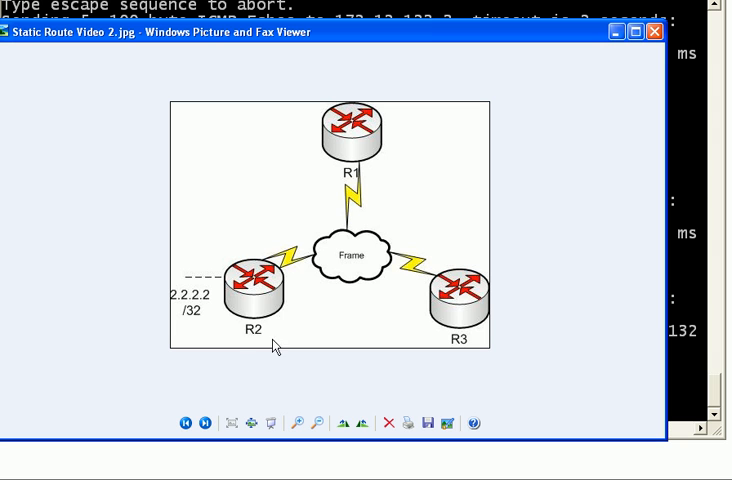
mouse_move(613, 56)
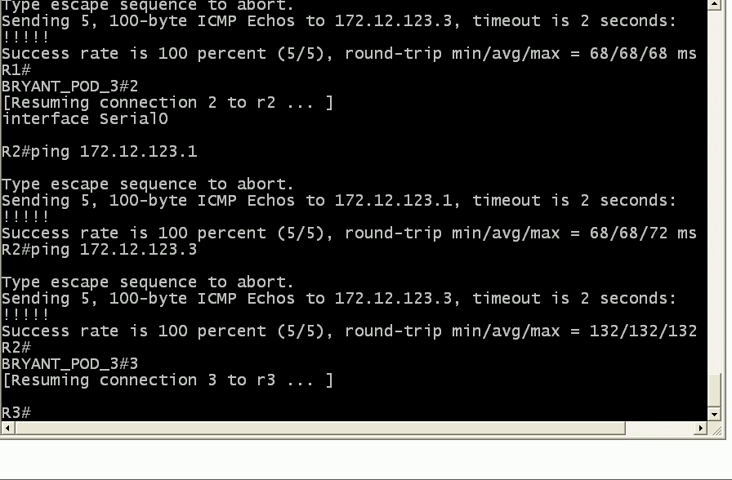
Ping 2.2.2.2 from R3 and return to a fresh prompt after it fails.
text(ping 1)
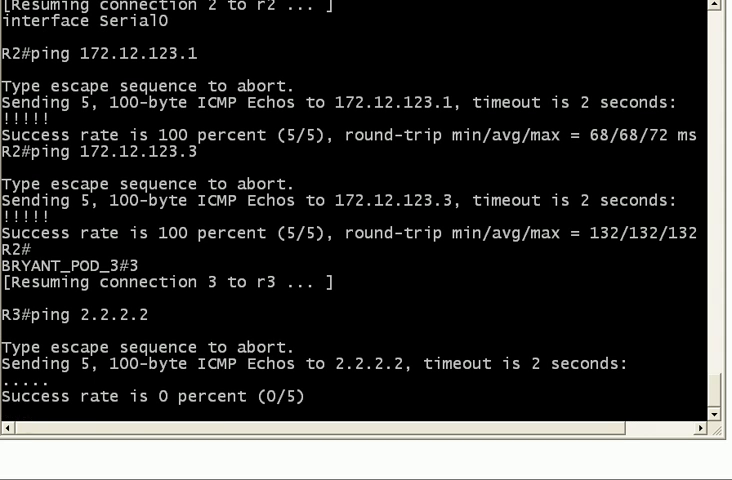
key(Enter)
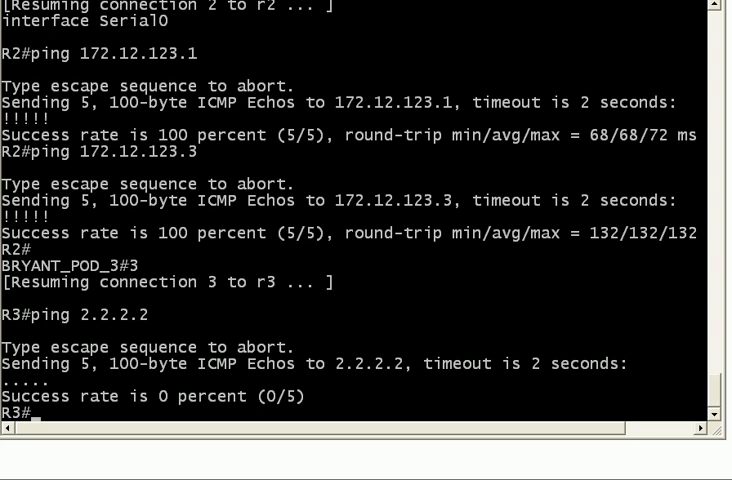
Display R3's routing table with show ip route.
text(show ip route)
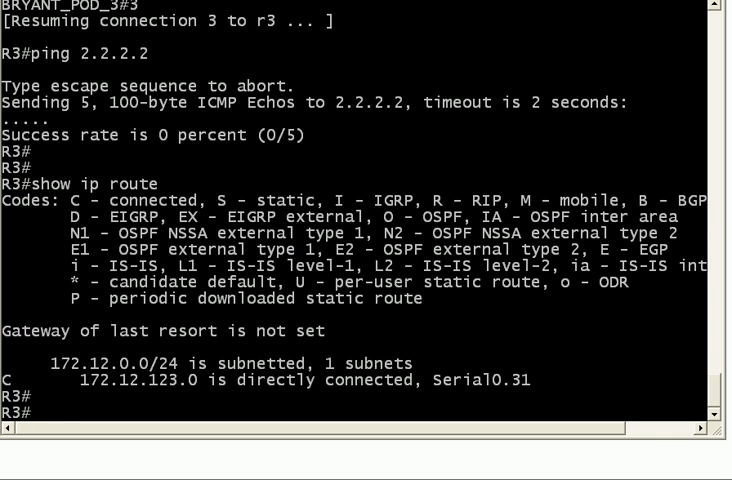
Enable debug ip packet on R3 and ping 2.2.2.2 to log unroutable packets.
text(debug ip pa)
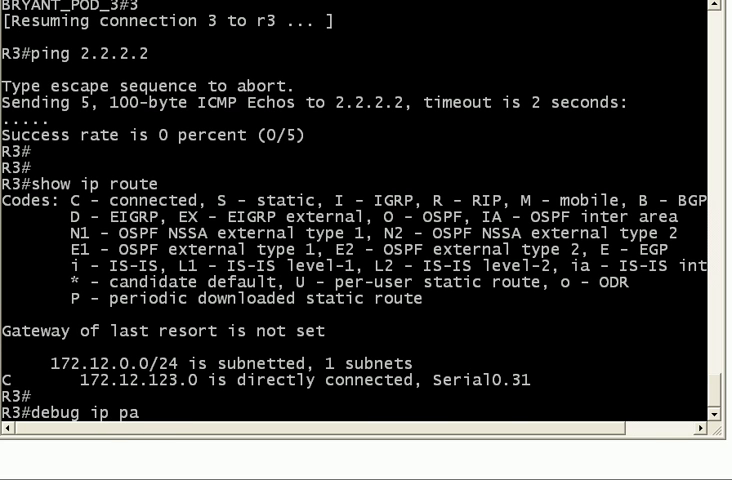
key(enter)
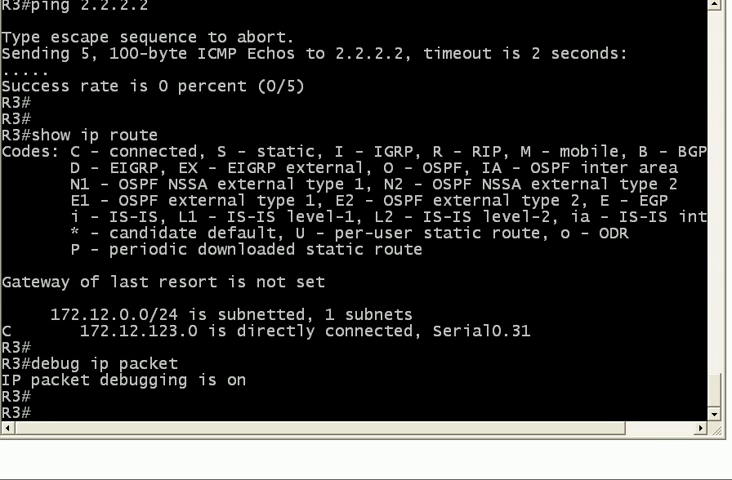
text(de)
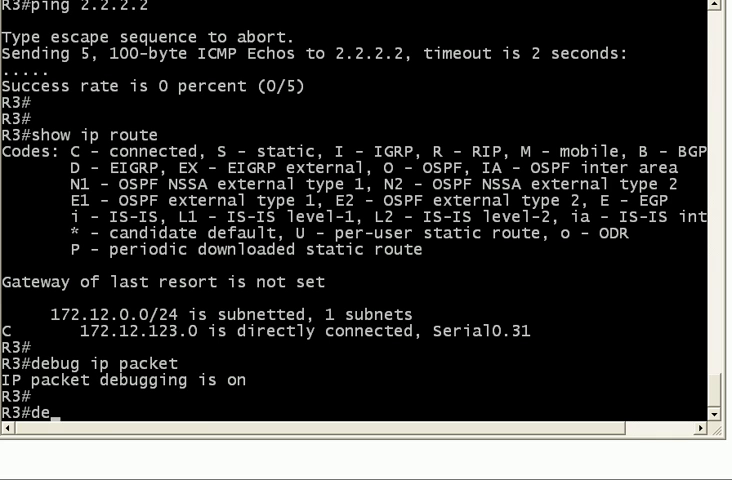
text(ping 2.2.2.2)
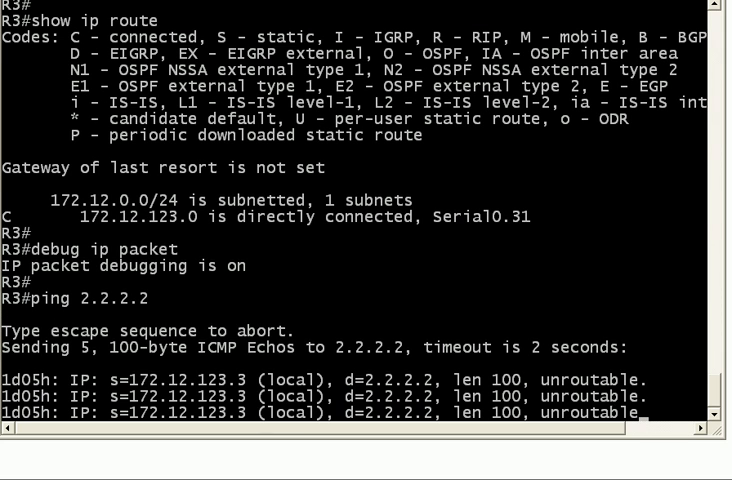
Review the failed debugged ping output, then enter global configuration with conf t.
scroll(down, 3)
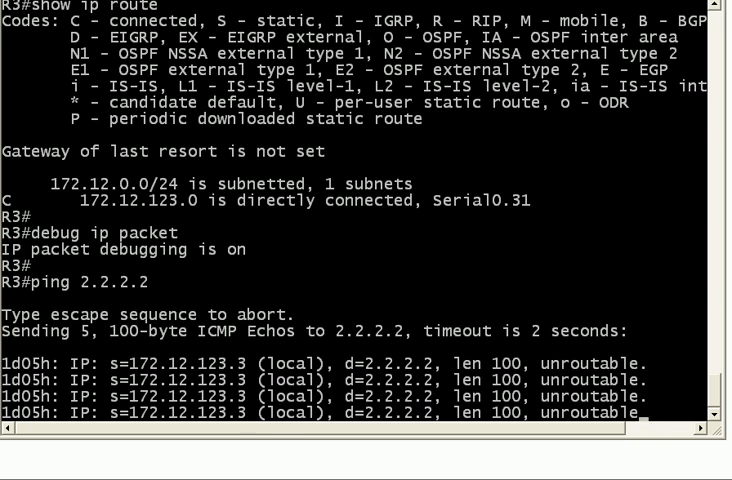
scroll(down, 3)
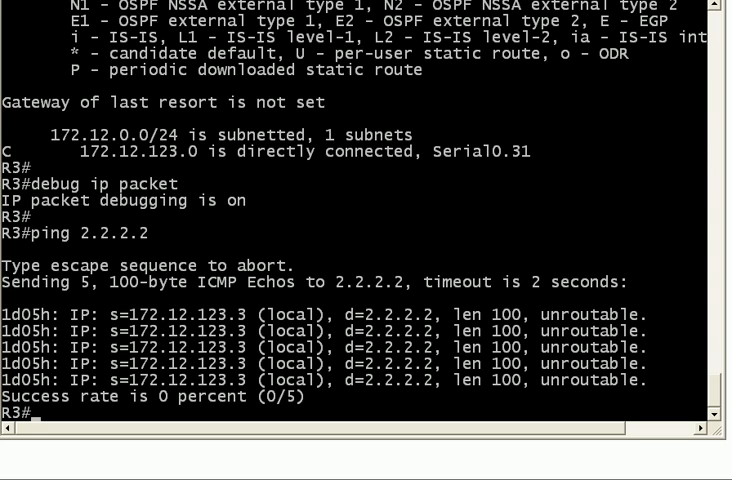
mouse_move(262, 290)
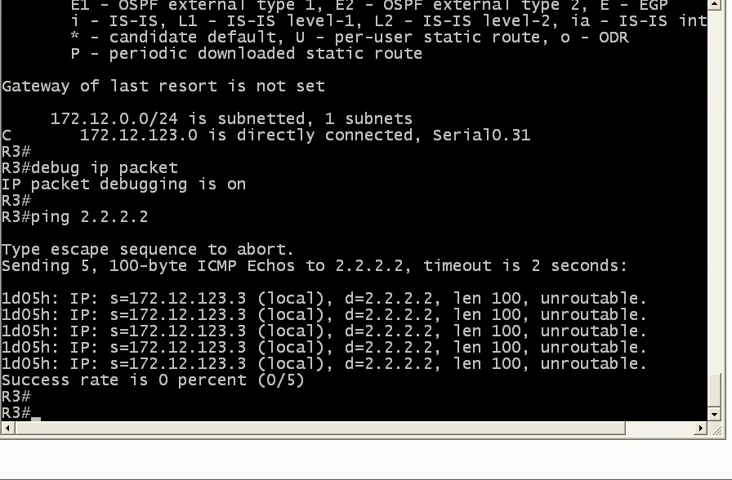
text(conf t)
text(ip route)
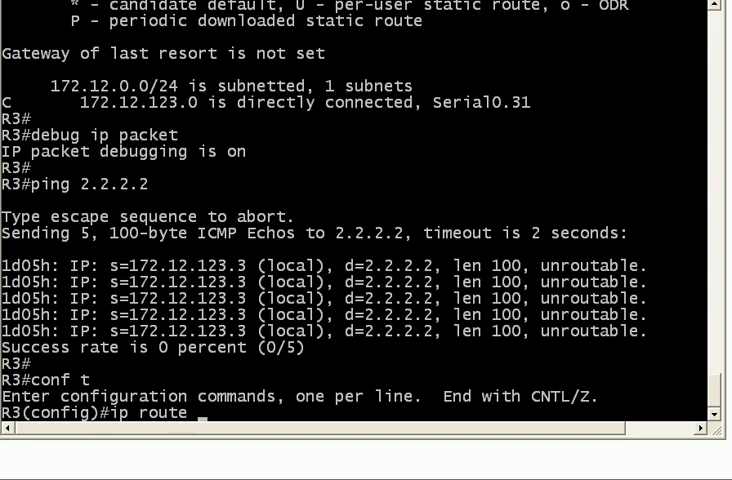
Use ? help to begin a default route with prefix 0.0.0.0 and mask 0.0.0.0.
text(?)
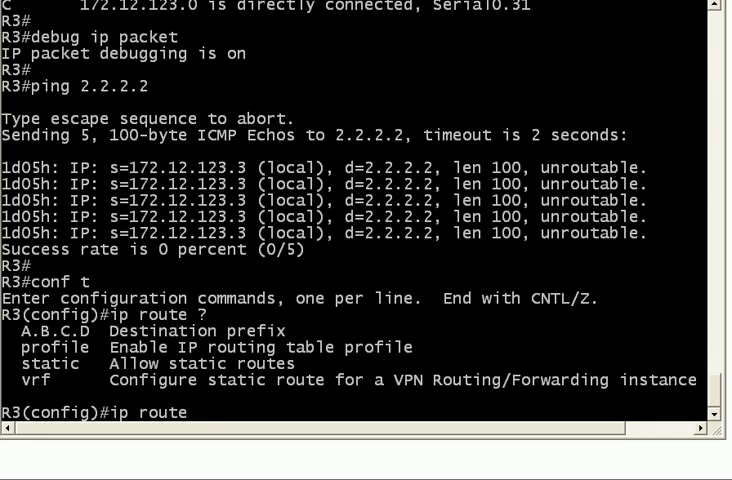
text(0.0.)
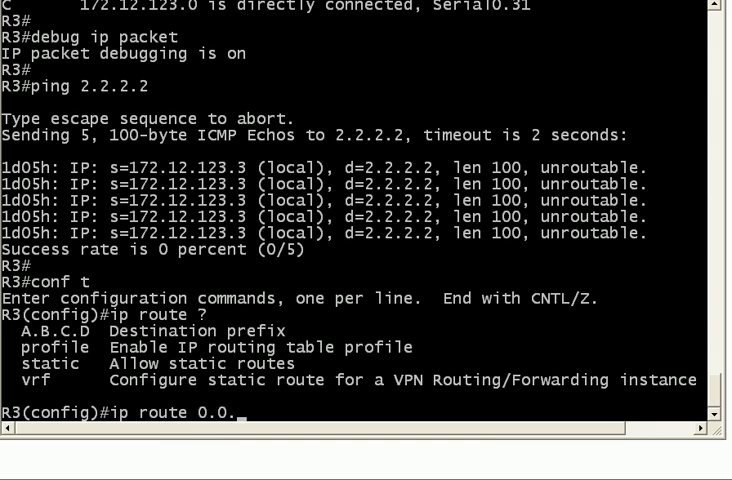
text(0.0)
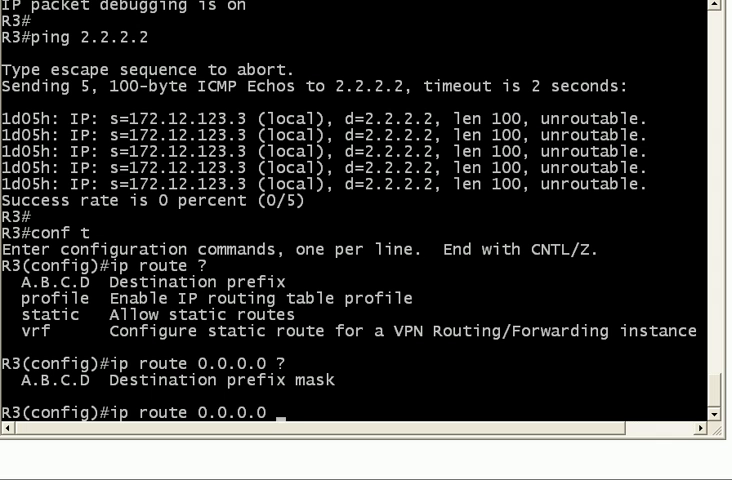
text(0.0.0.0)
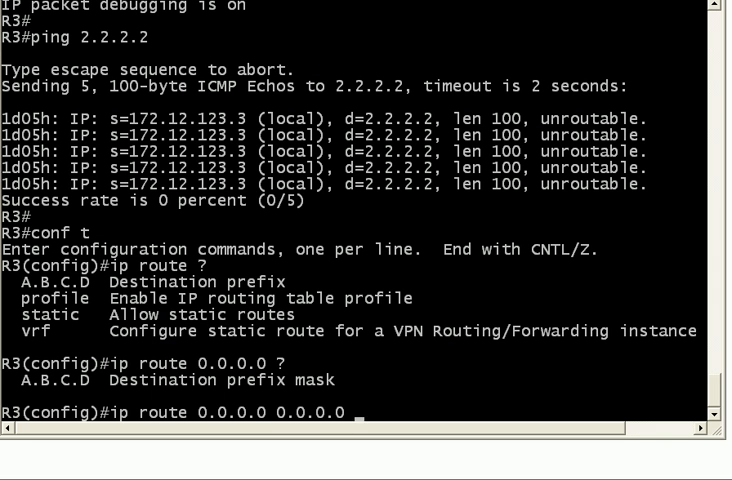
text(?)
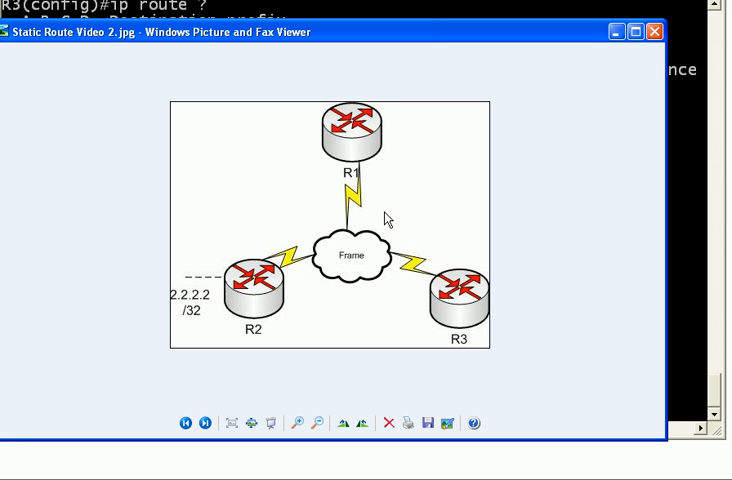
mouse_move(376, 204)
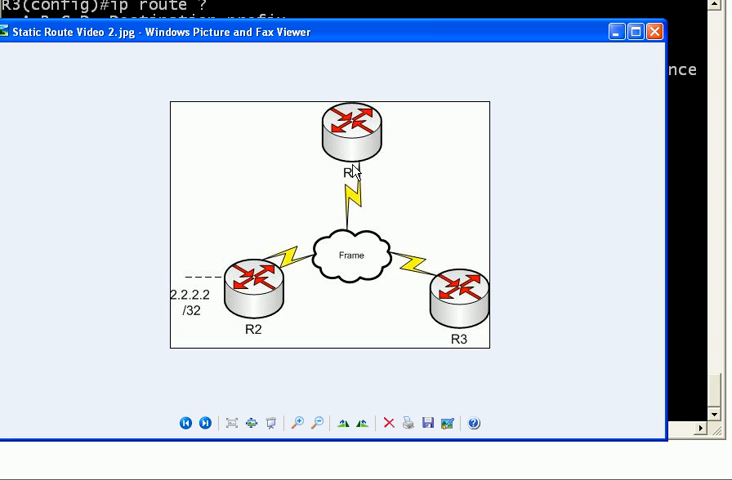
mouse_move(580, 52)
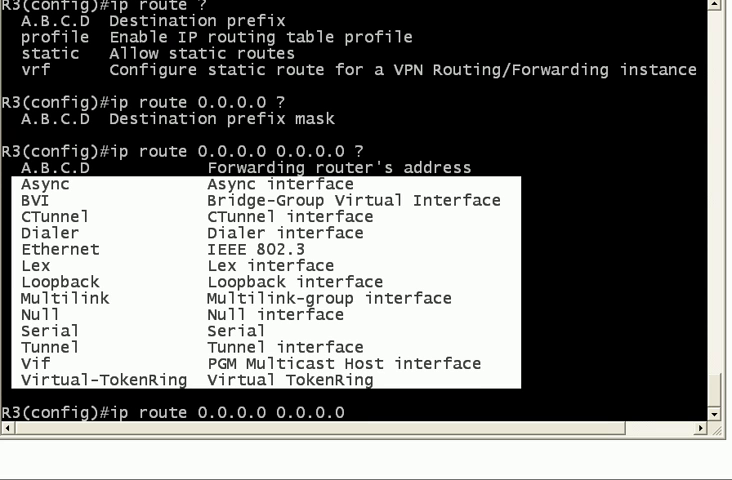
Set next hop 172.12.123.1, exit config with Ctrl+Z, and check show ip route.
text(172.12.123.1)
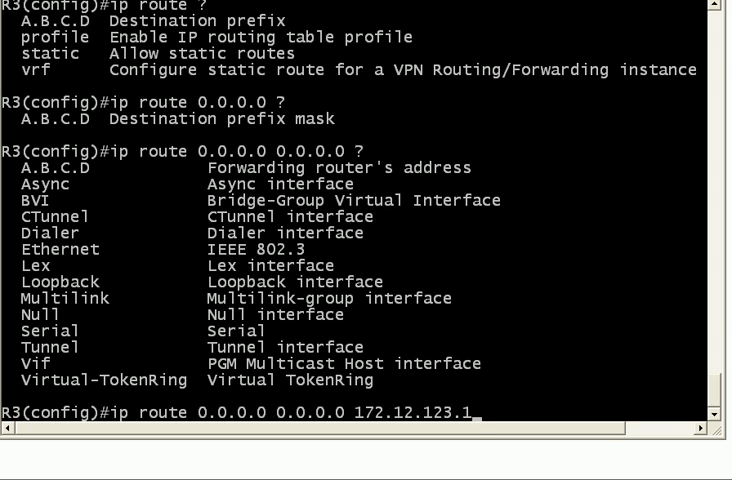
text(?)
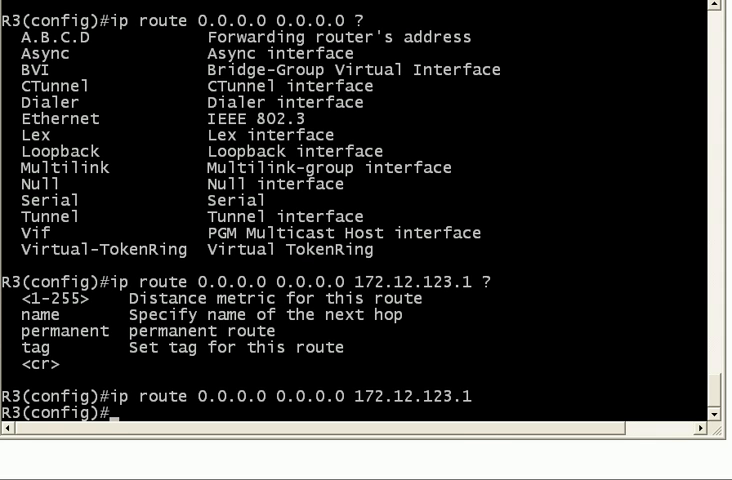
key(ctrl+z)
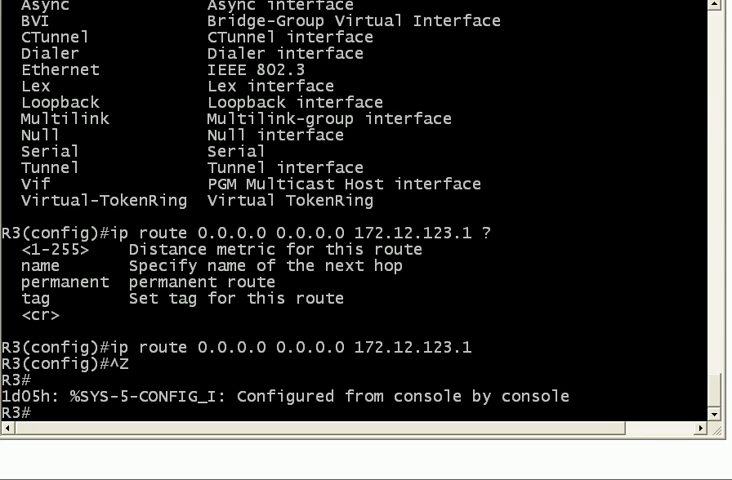
text(show ip route)
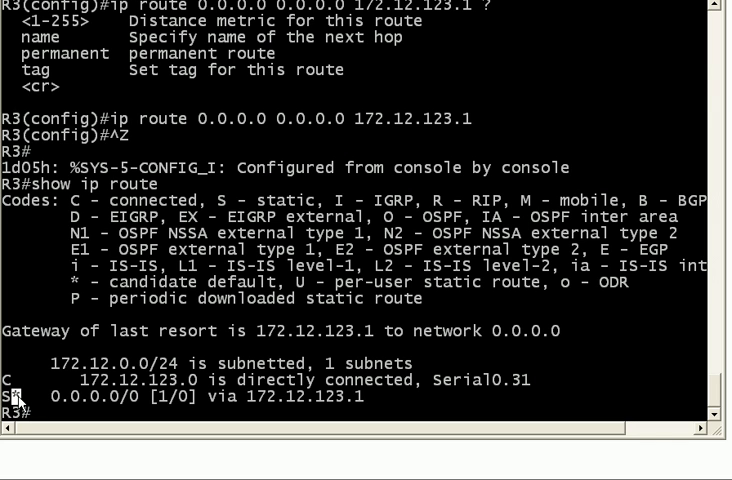
mouse_move(323, 429)
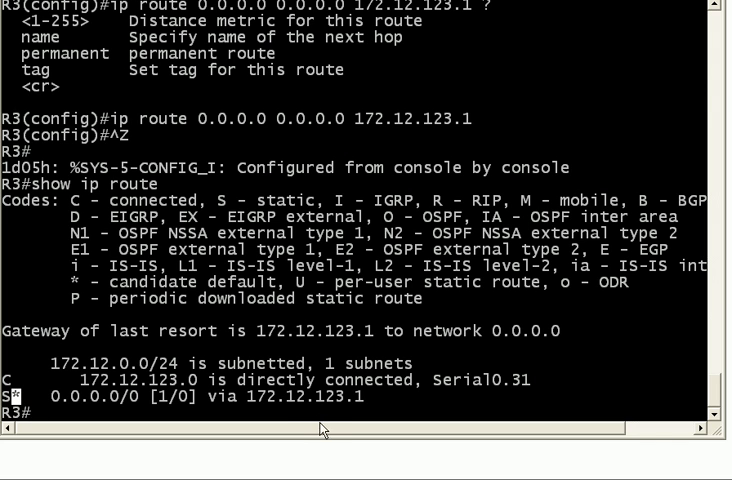
mouse_move(518, 303)
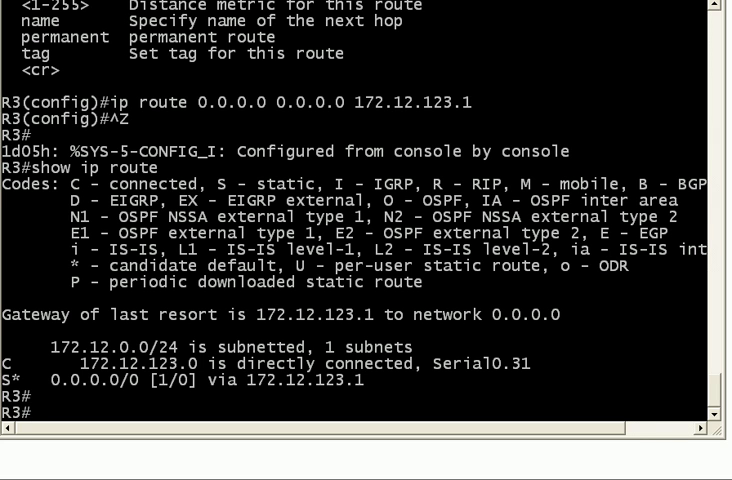
Turn off debugging with undebug all and ping 2.2.2.2 from R3.
text(undebug all)
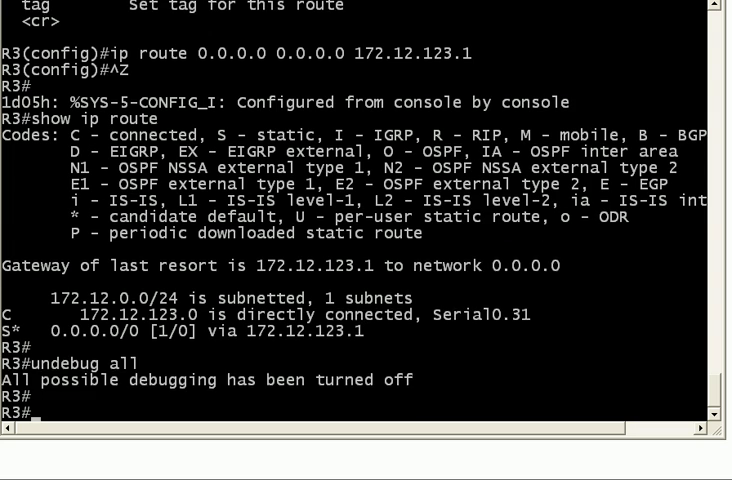
text(ping 2.2.2.2)
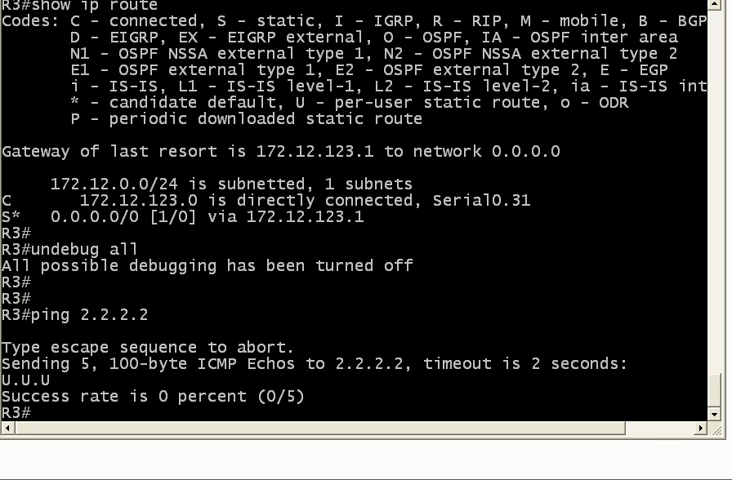
Re-enable debug ip packet, ping 2.2.2.2, and scroll through the packet debug output.
text(debug ip packet)
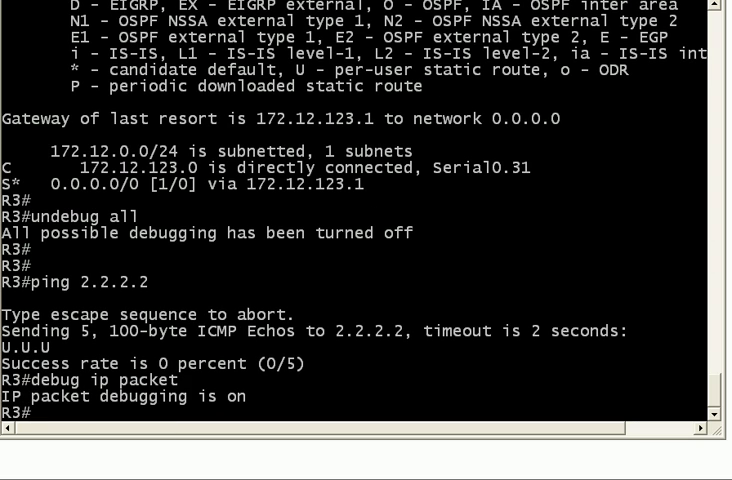
text(ping 2.2.2.2)
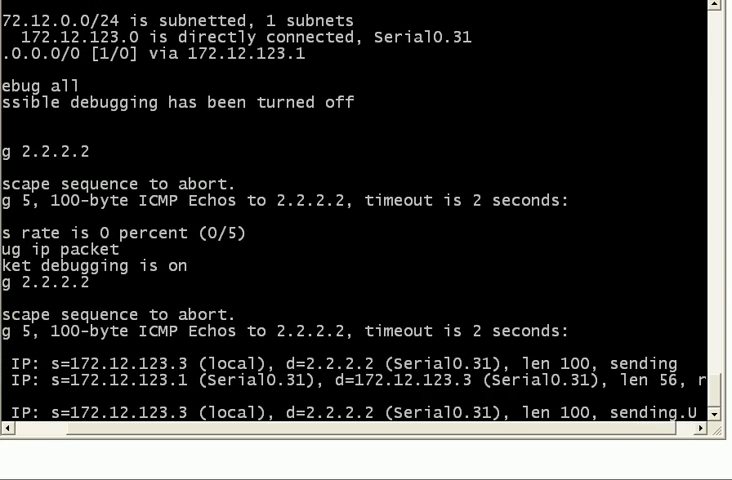
scroll(down, 3)
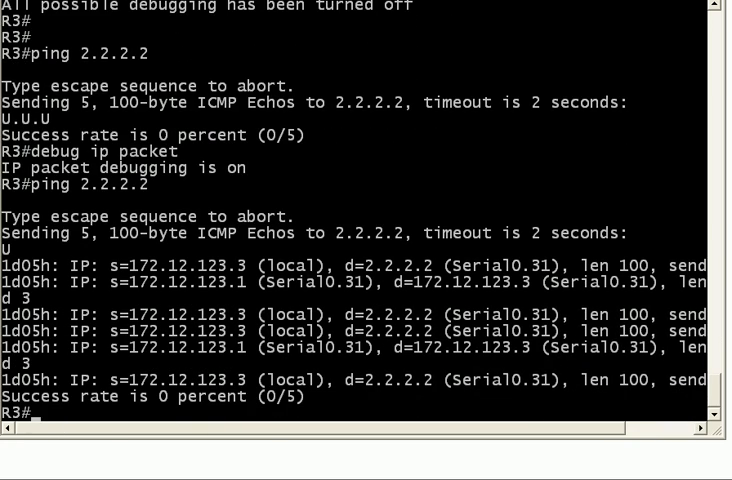
scroll(down, 3)
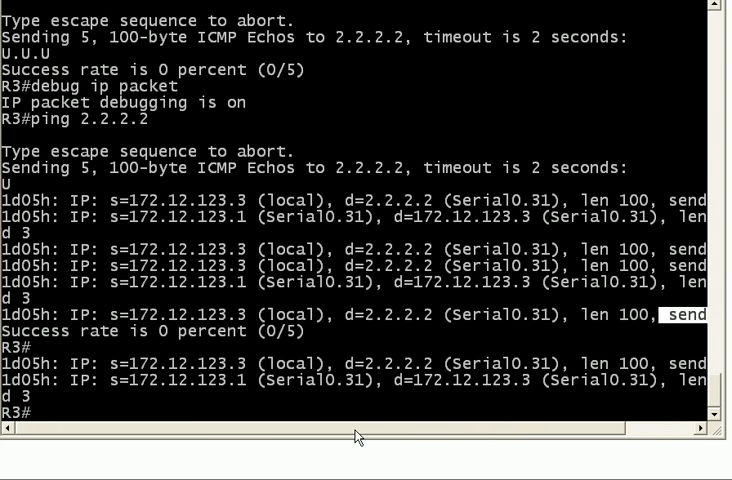
mouse_move(727, 224)
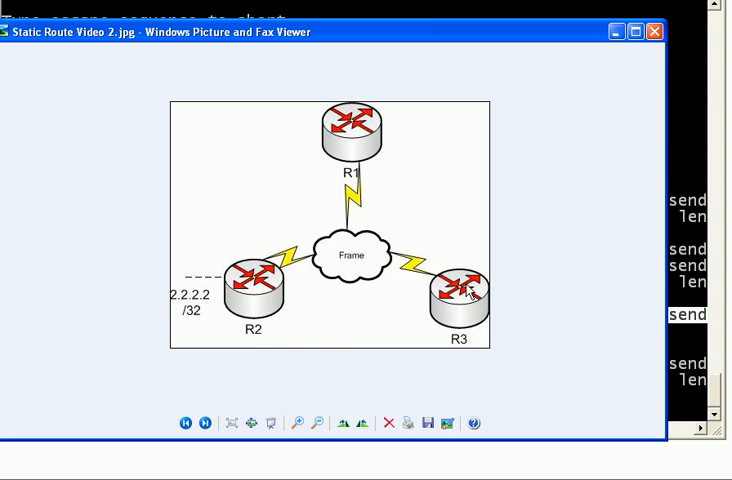
mouse_move(377, 151)
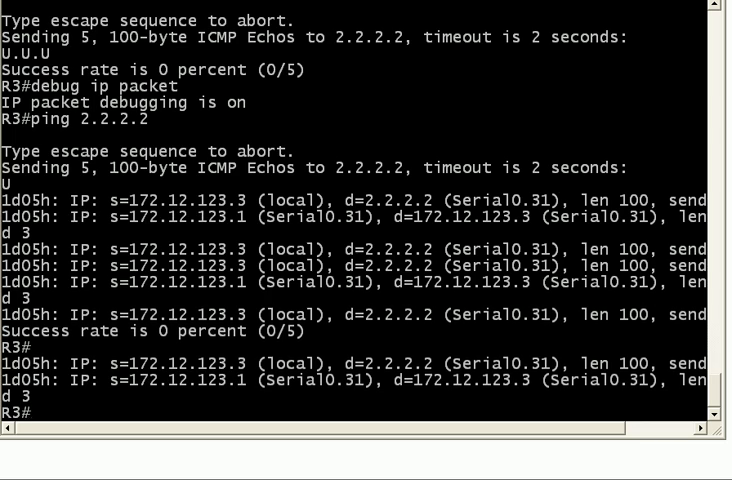
On R1, display the routing table with show ip route.
text(show ip route)
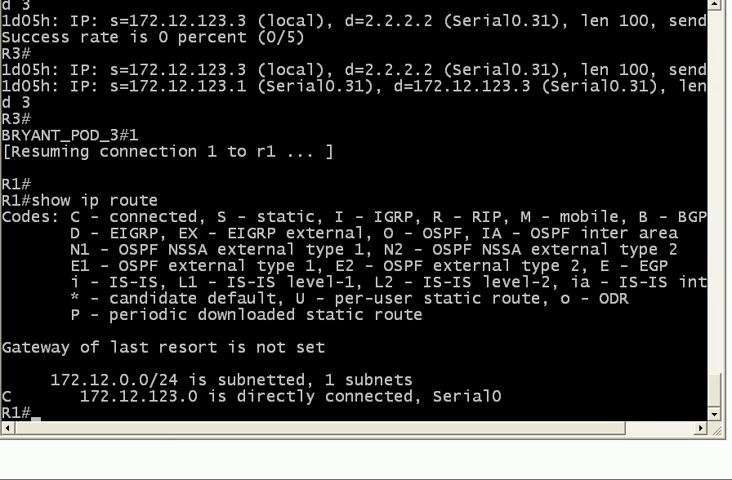
mouse_move(608, 70)
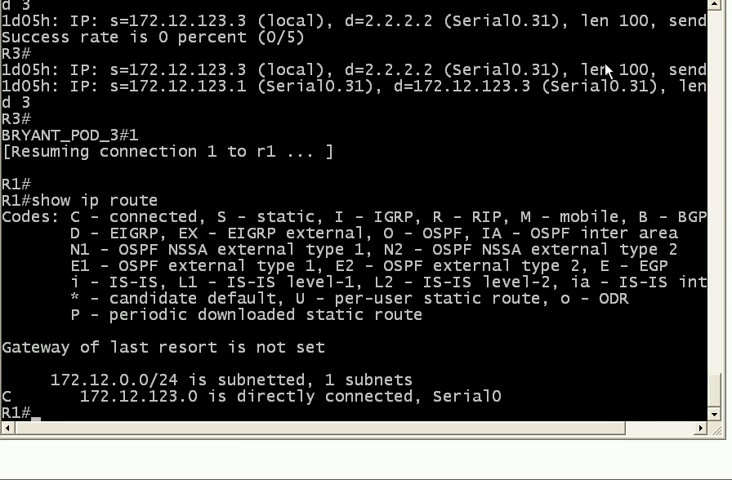